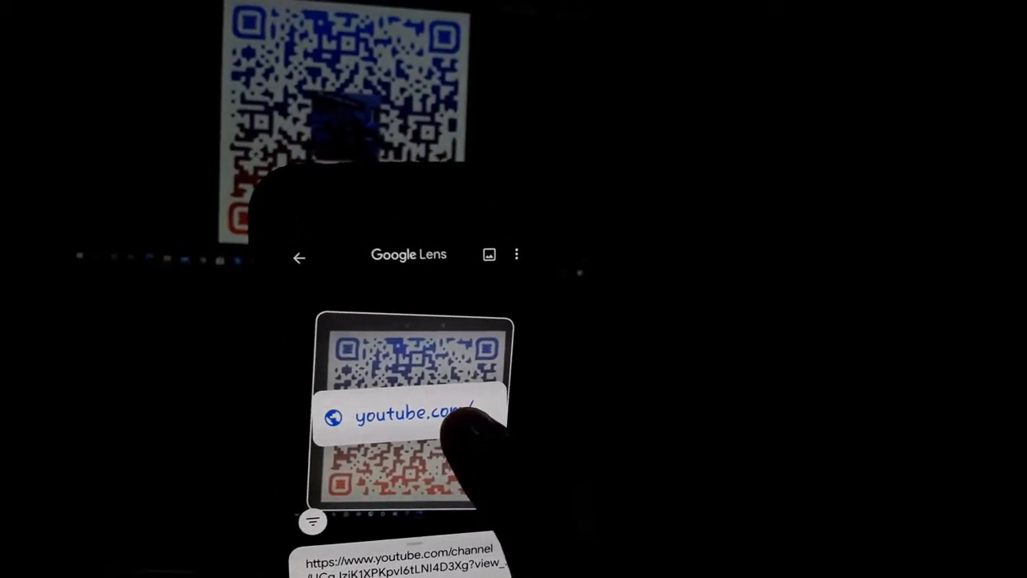
# Step: Follow the decoded youtube.com link chip so the channel loads in the YouTube app
pyautogui.click(414, 414)
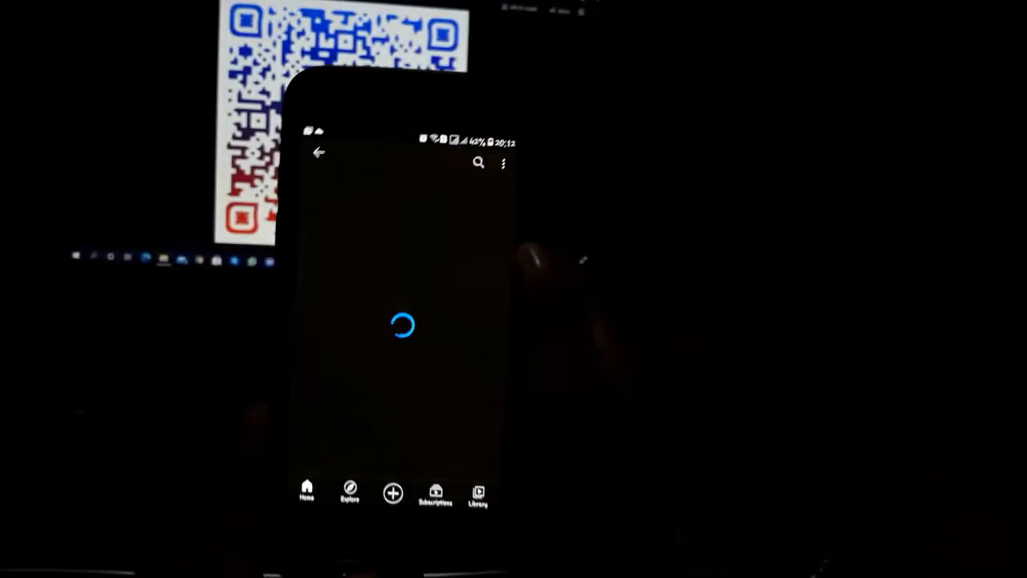